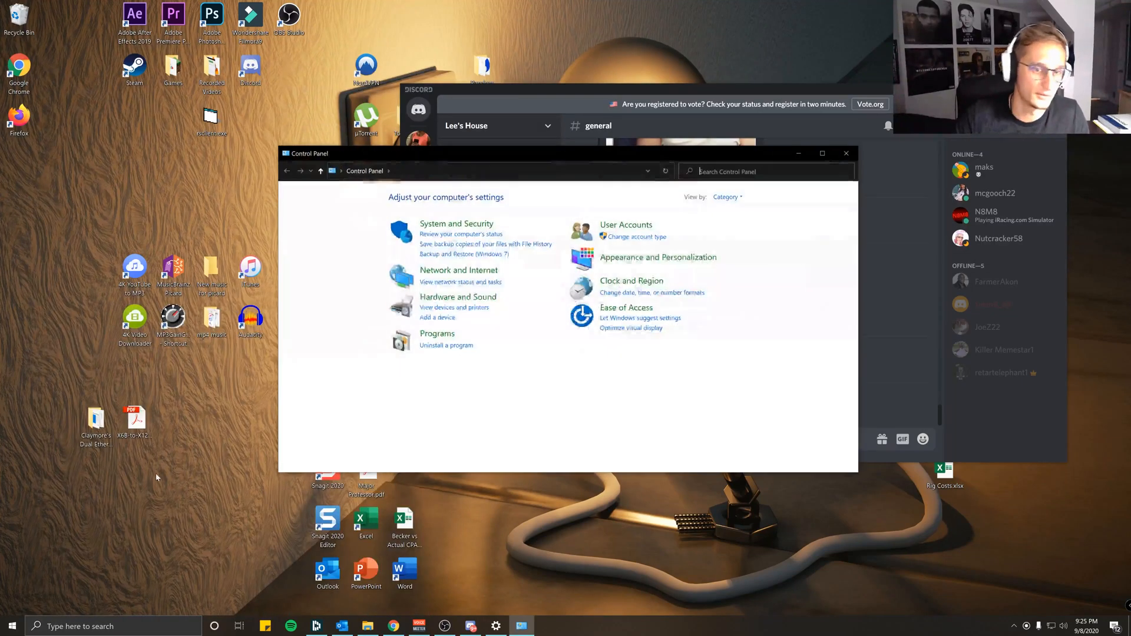
# In Control Panel Sound settings, keep VoiceMeeter Input as the default playback device
pyautogui.click(457, 297)
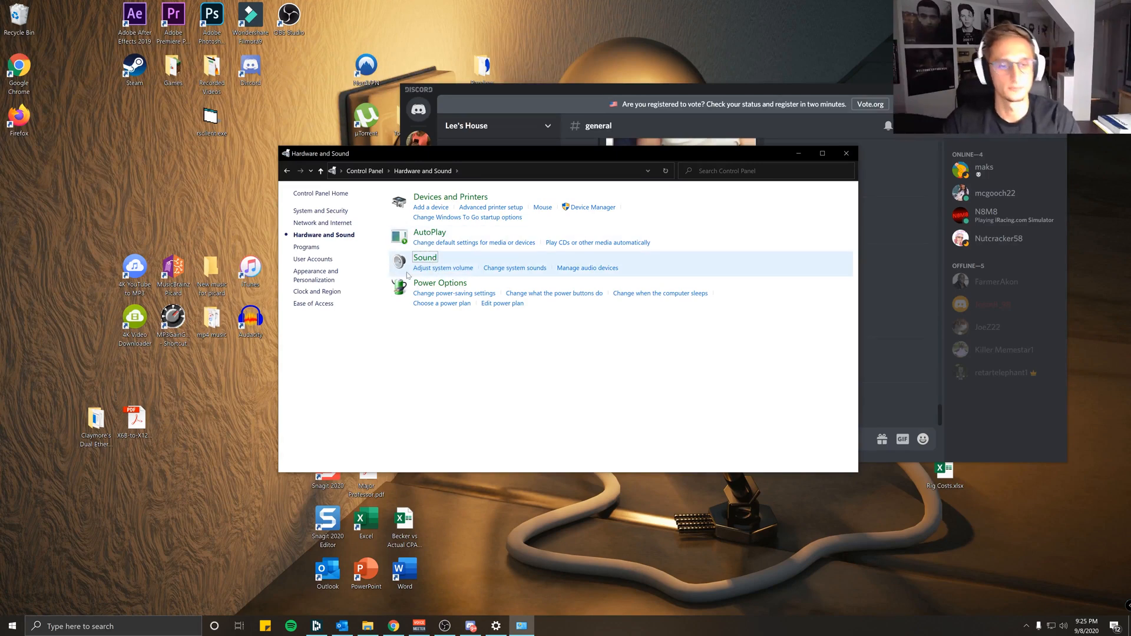
pyautogui.click(424, 257)
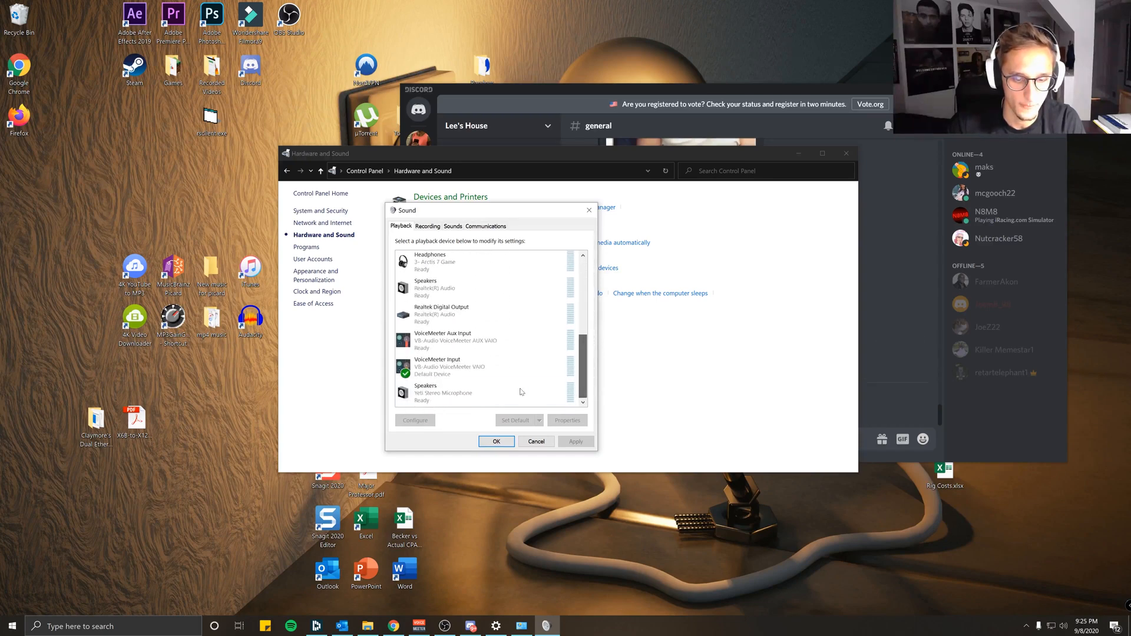
pyautogui.click(463, 367)
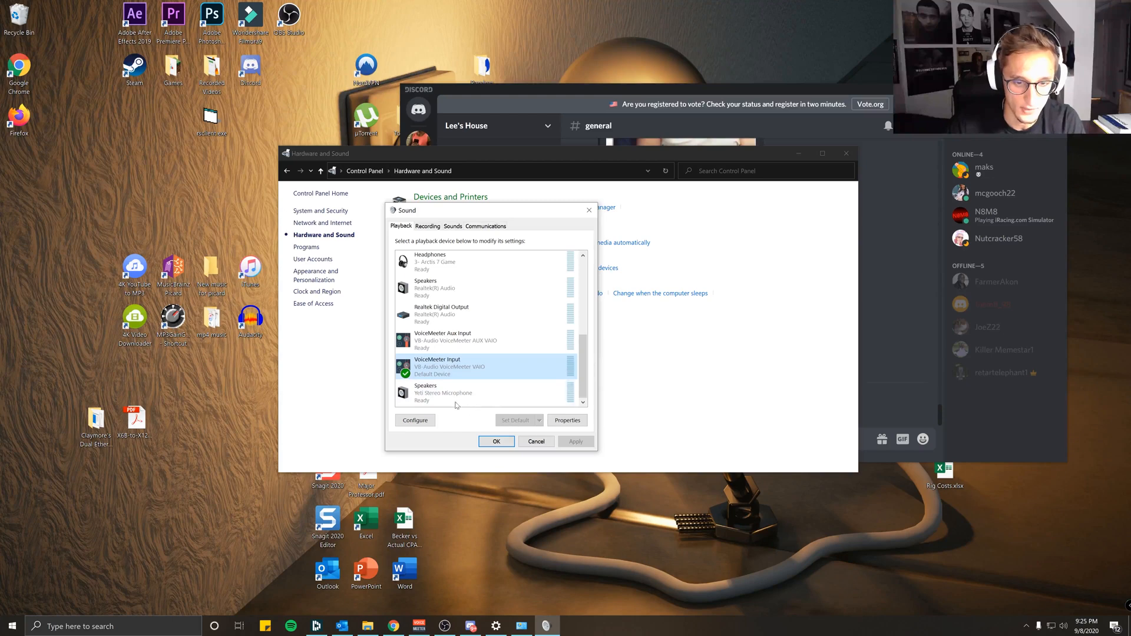
pyautogui.click(455, 392)
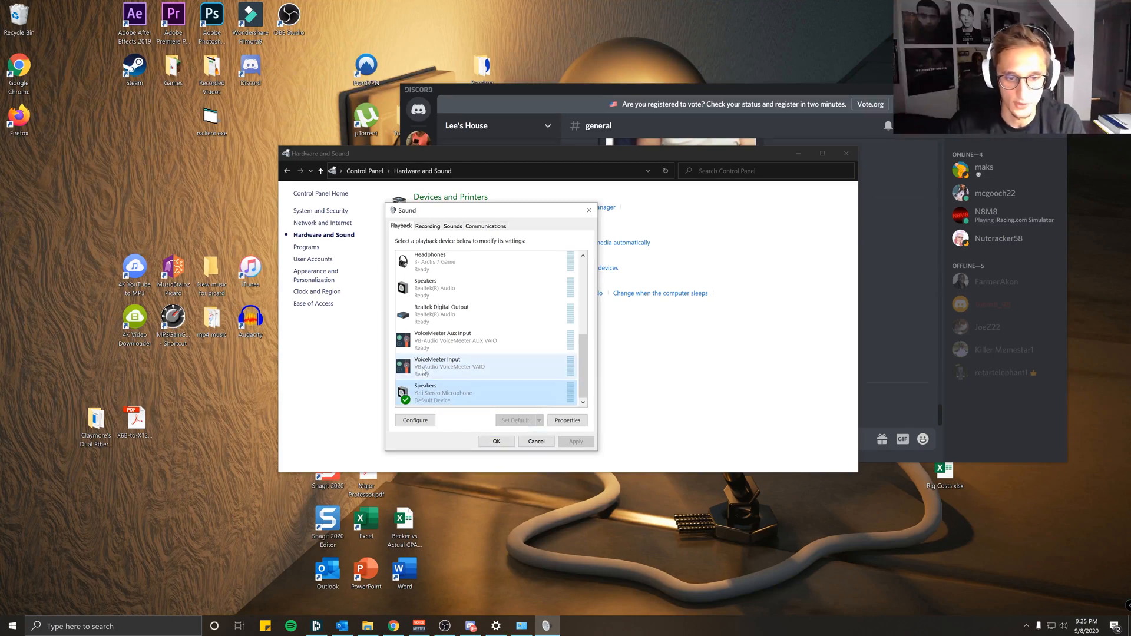
pyautogui.click(449, 366)
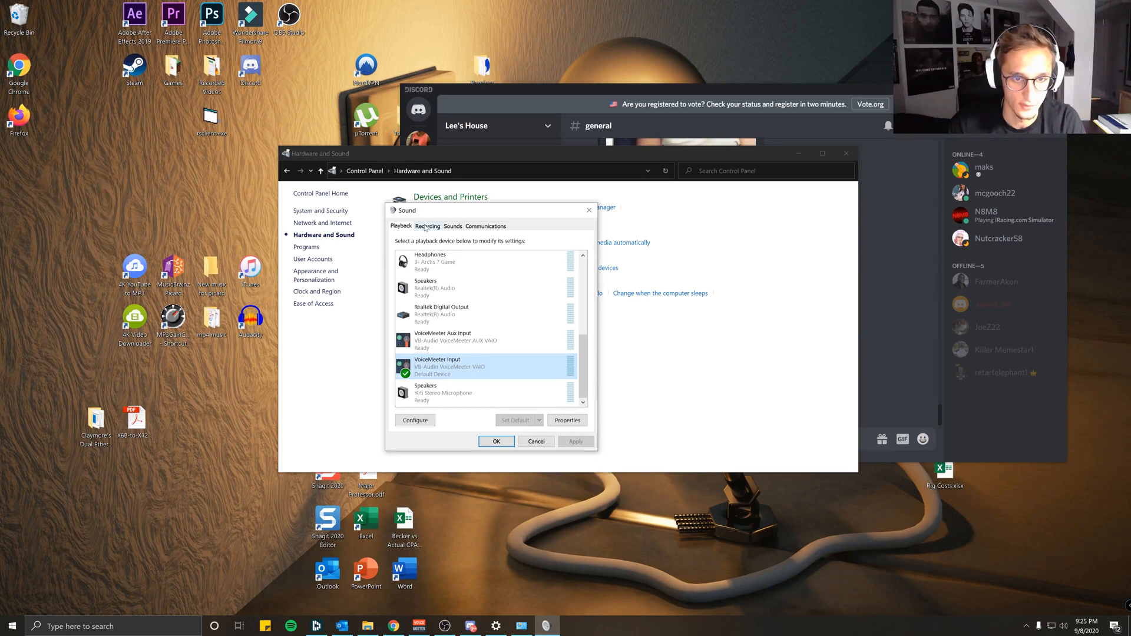
# On the Recording list, select the Yeti Stereo Microphone as the default recording device
pyautogui.click(427, 225)
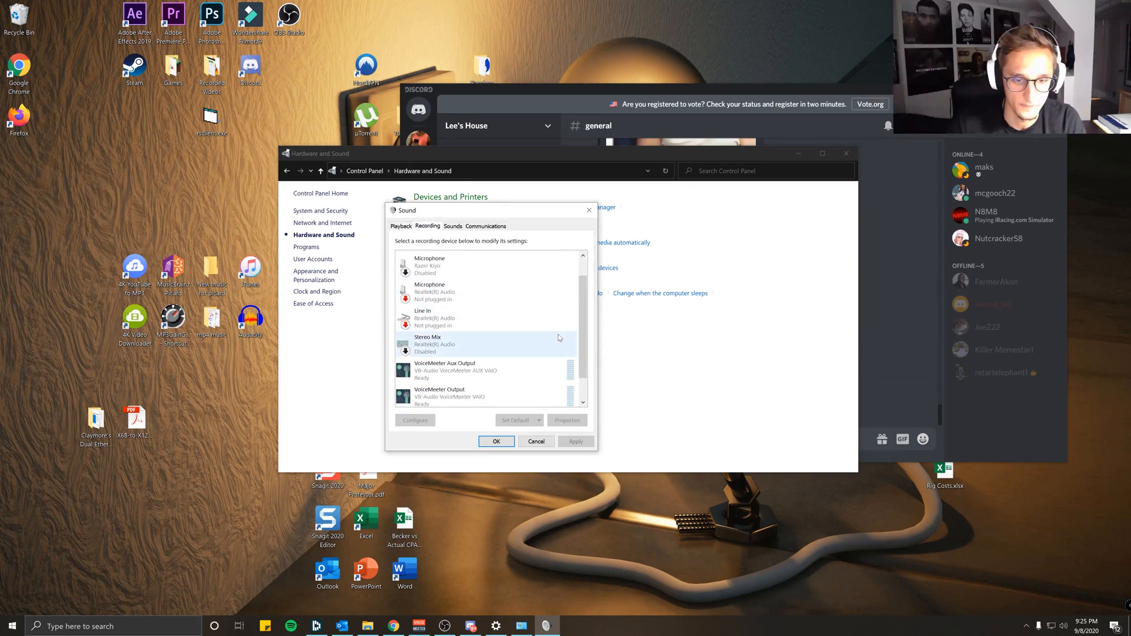
pyautogui.scroll(-3)
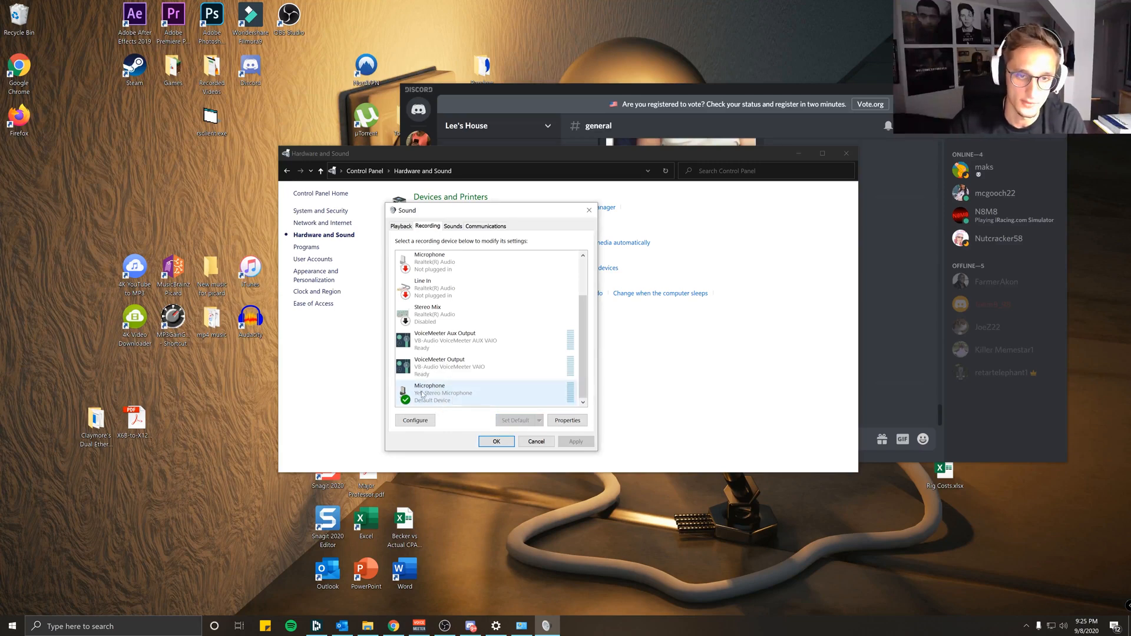
pyautogui.click(496, 440)
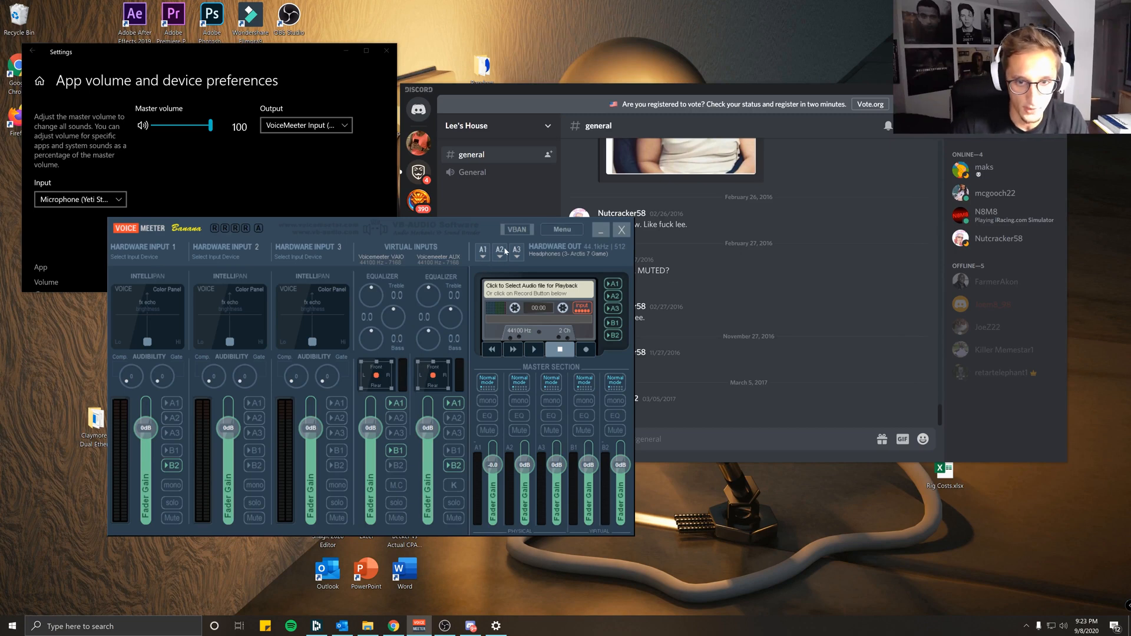
# Route VoiceMeeter hardware output A2 to the KS: Arctis 7 Game headphones
pyautogui.click(483, 250)
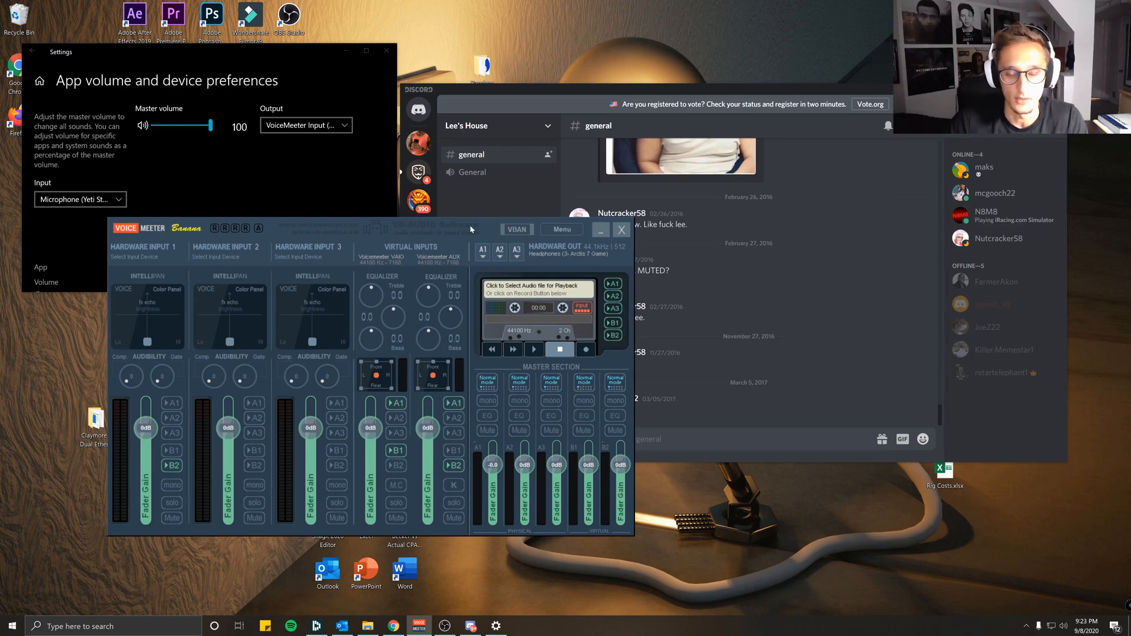
pyautogui.click(500, 251)
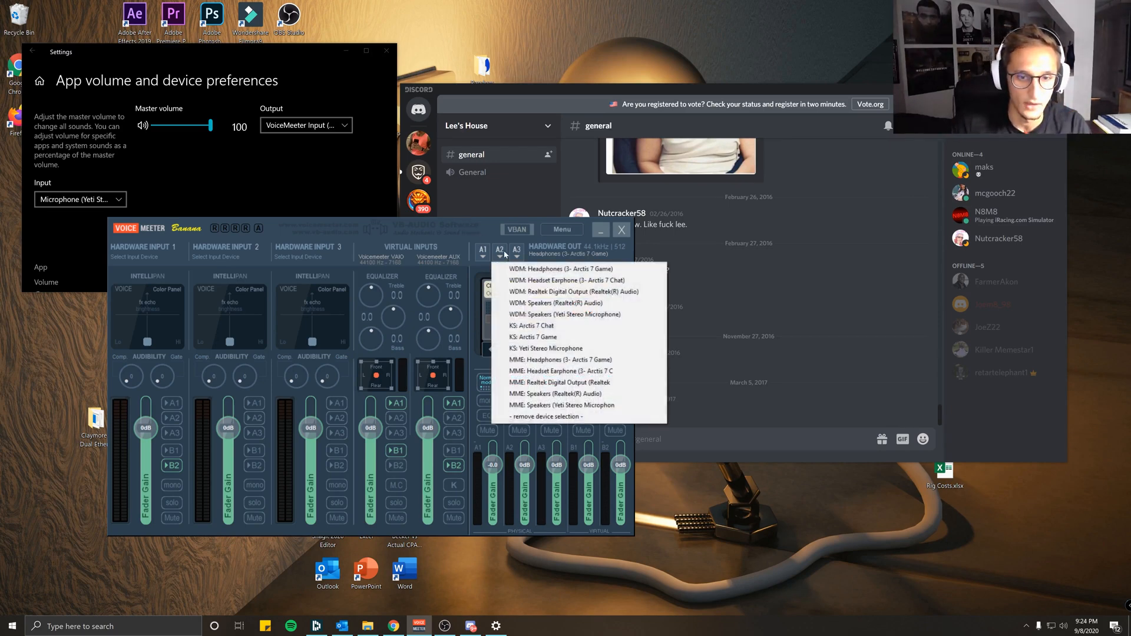
pyautogui.moveTo(574, 293)
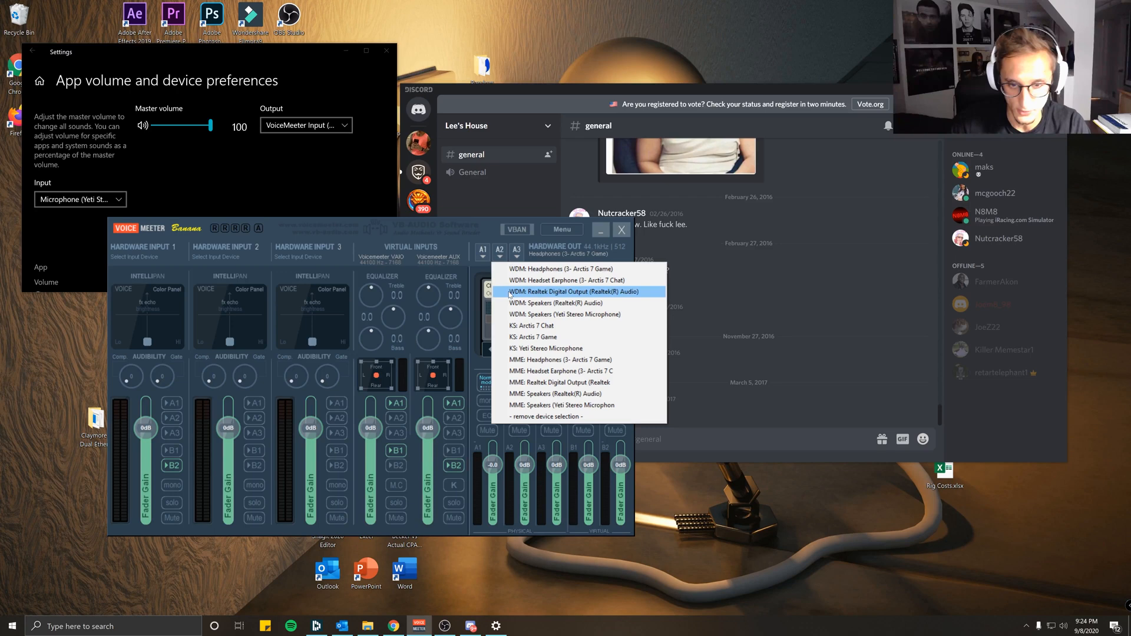
pyautogui.moveTo(567, 280)
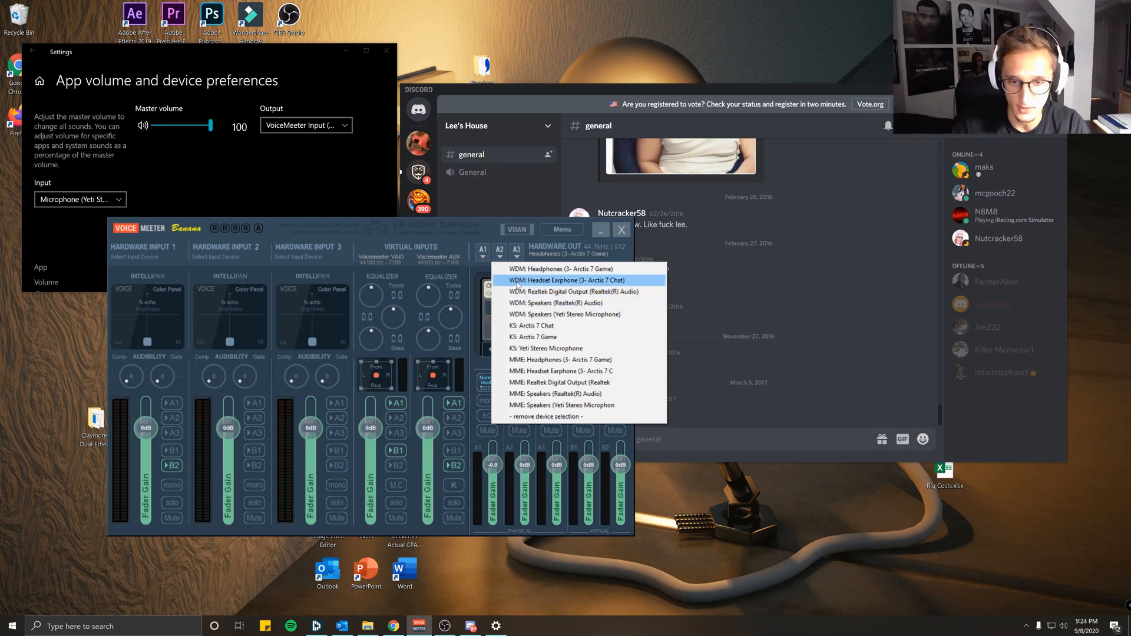
pyautogui.moveTo(561, 268)
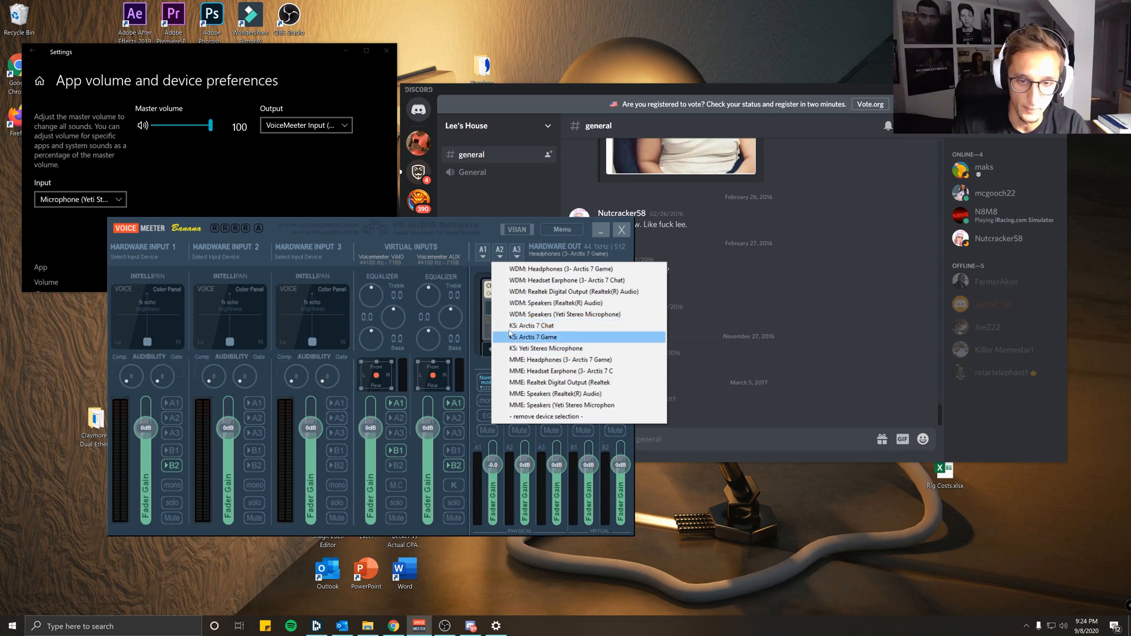
pyautogui.click(532, 337)
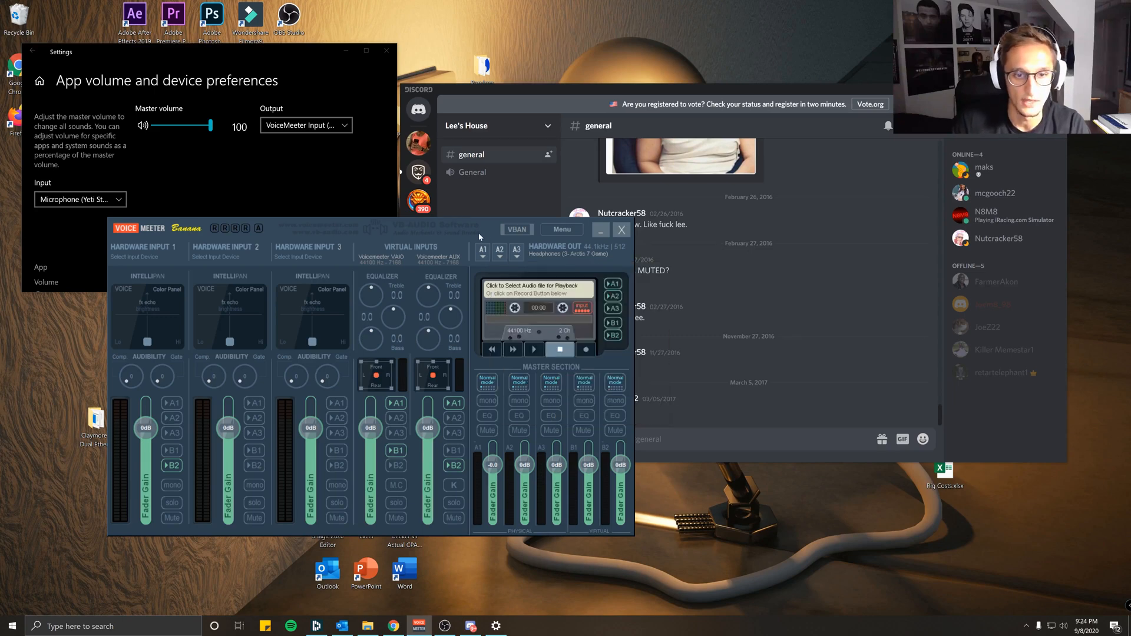
pyautogui.moveTo(471, 267)
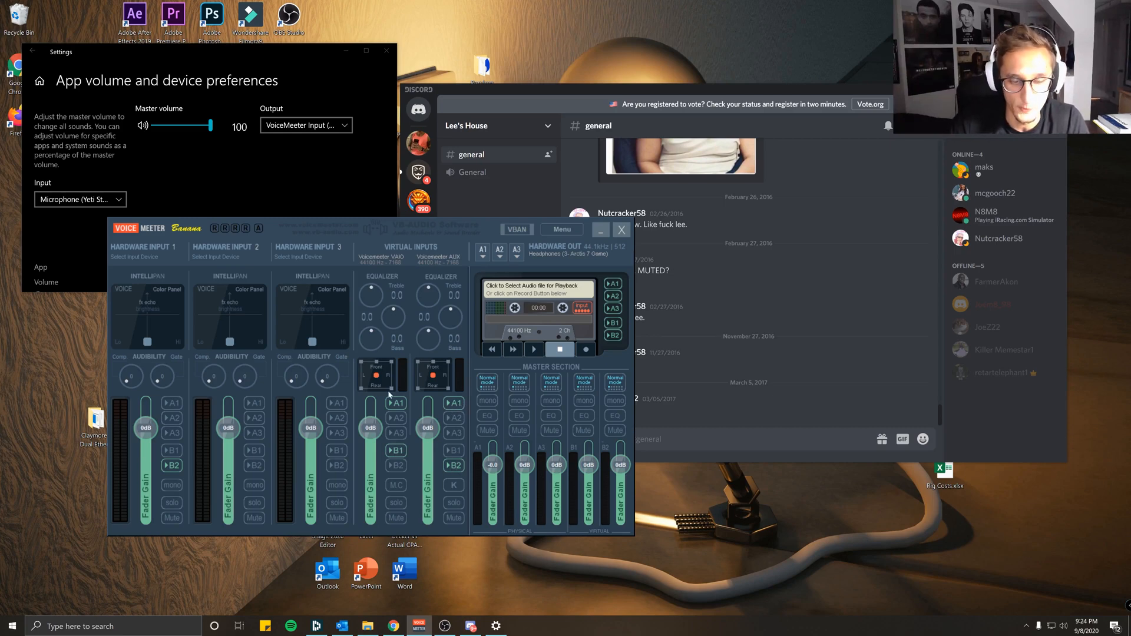
pyautogui.moveTo(405, 398)
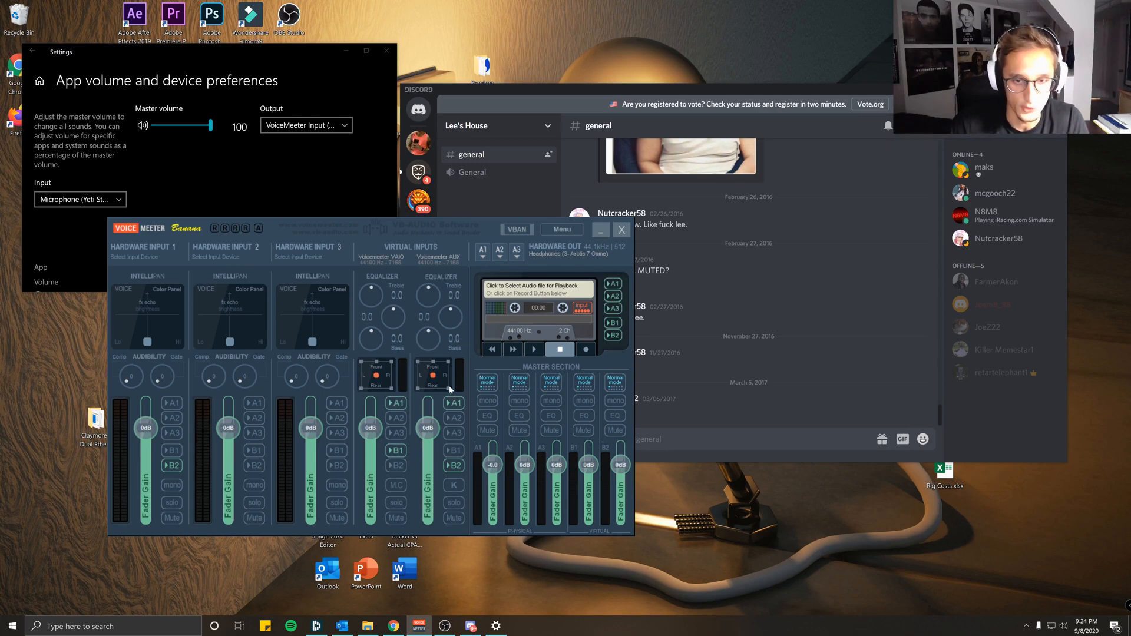
# Leave VoiceMeeter and bring the Discord general channel to the front
pyautogui.click(483, 250)
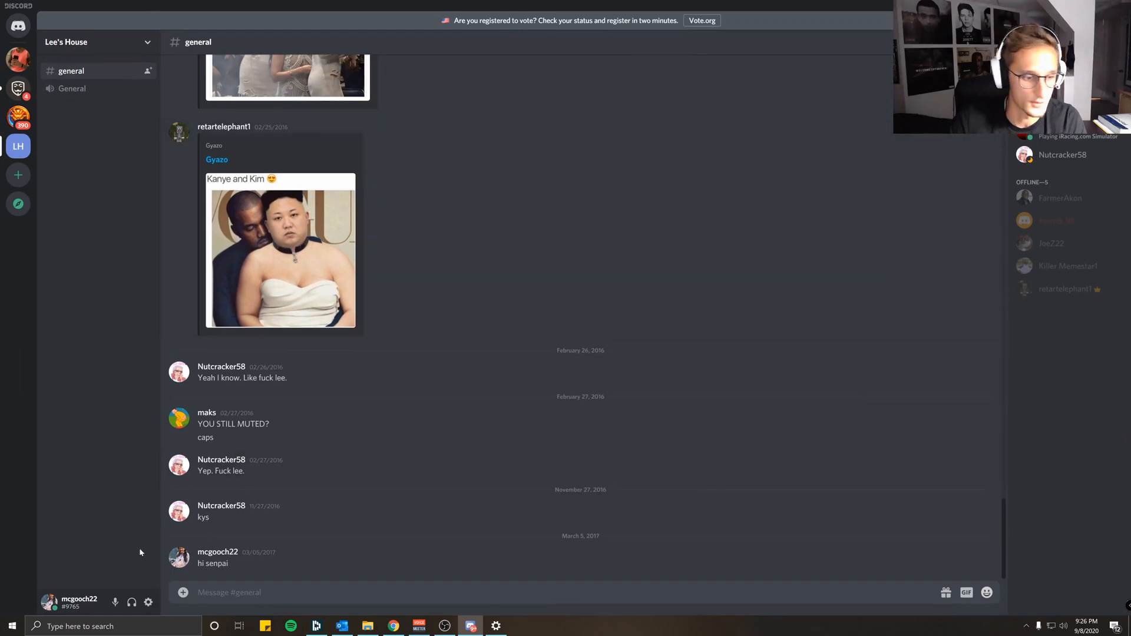
# In Discord Voice & Video, keep Yeti mic input and VoiceMeeter Aux Input output, and run a mic test
pyautogui.click(149, 603)
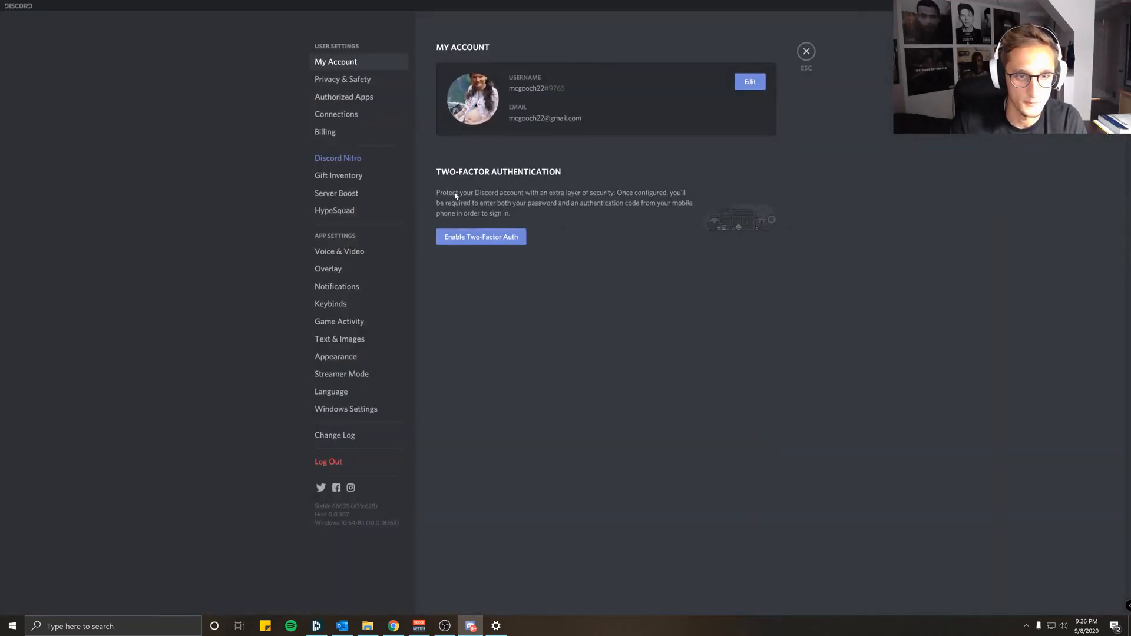
pyautogui.click(340, 251)
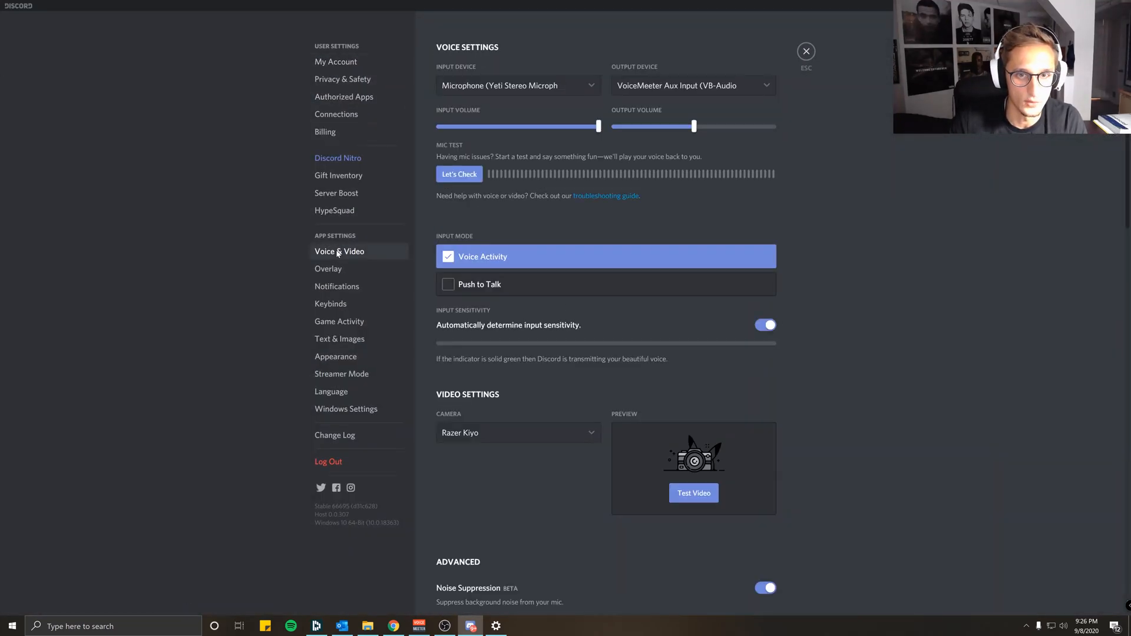
pyautogui.click(518, 85)
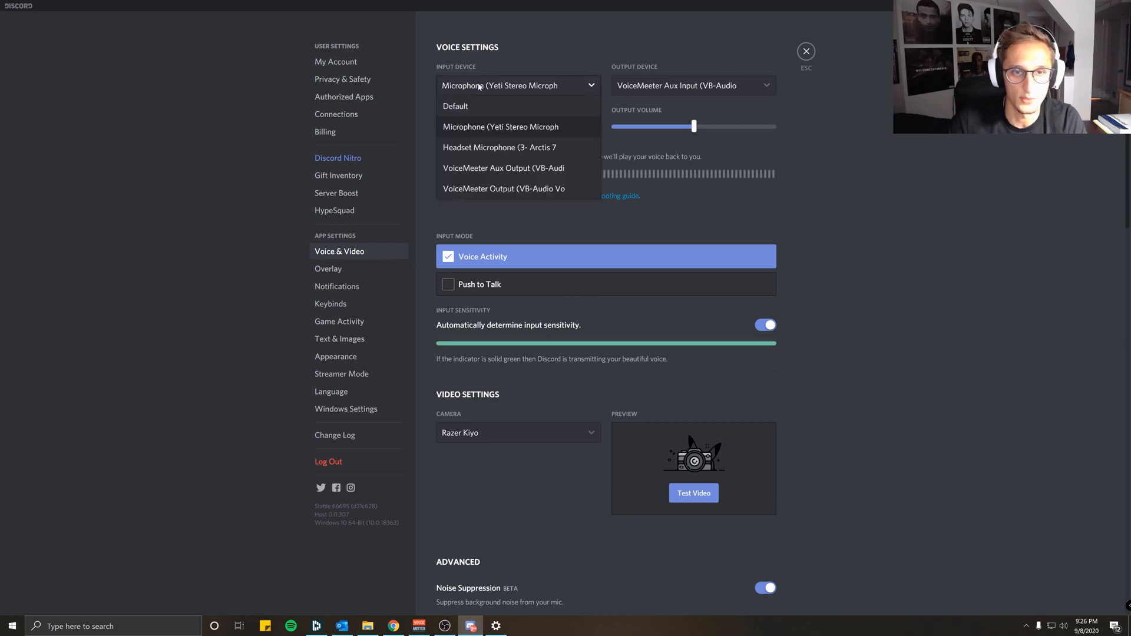
pyautogui.moveTo(537, 120)
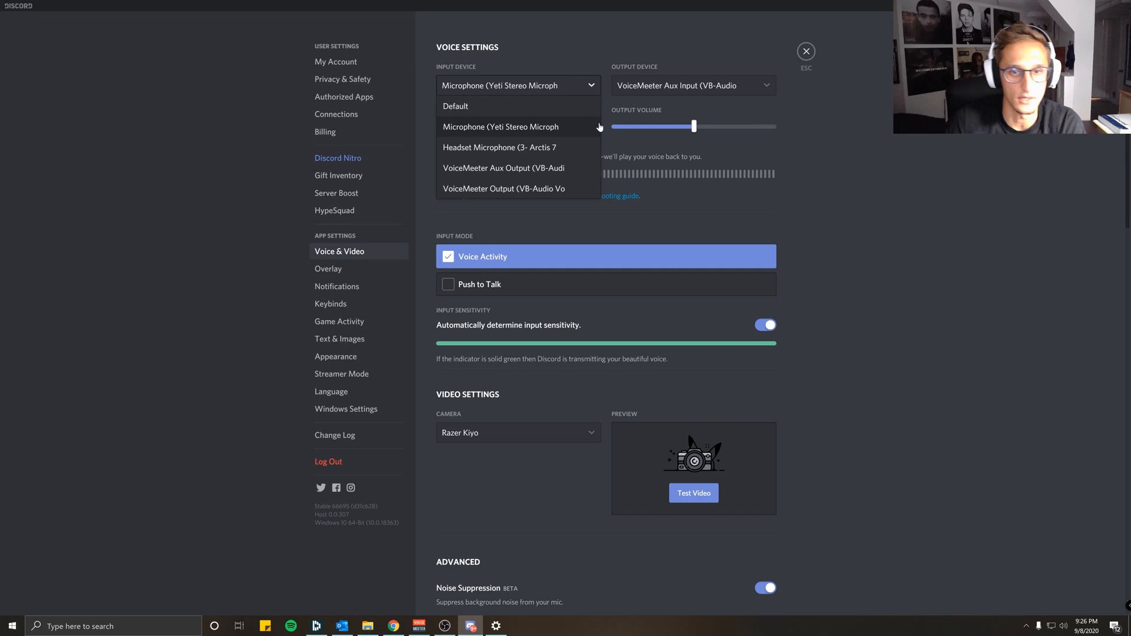
pyautogui.click(499, 127)
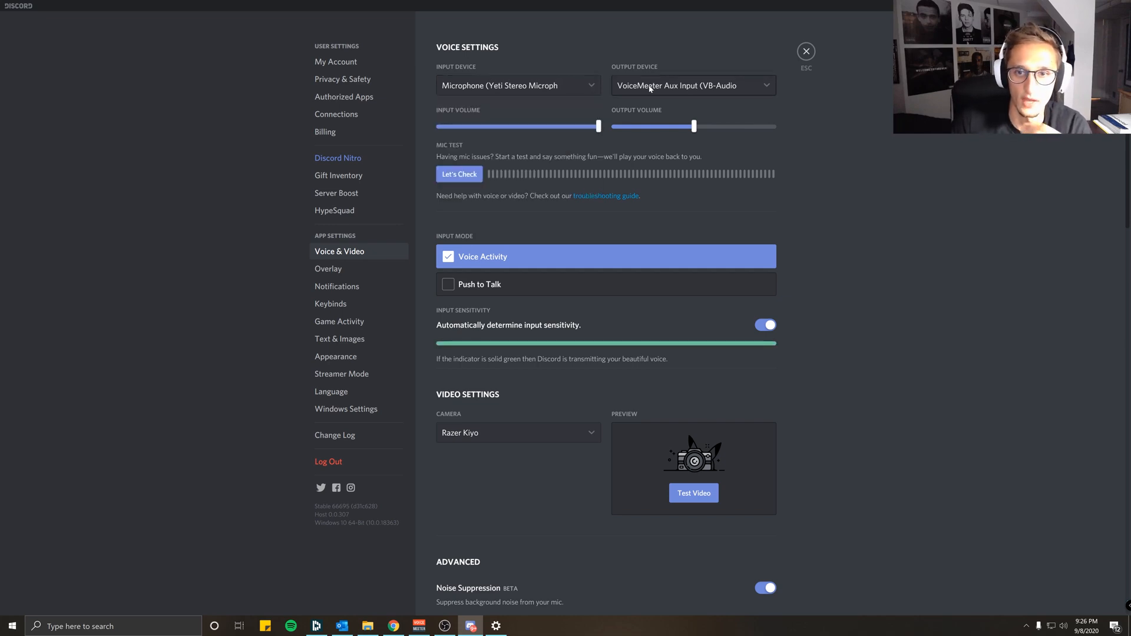
pyautogui.click(693, 85)
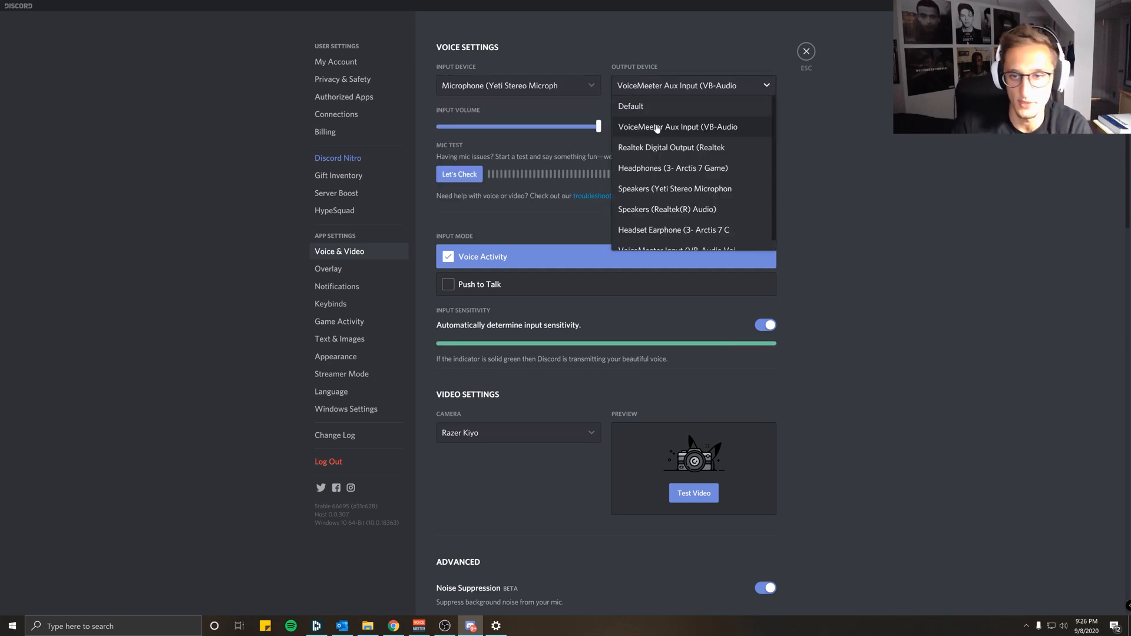
pyautogui.click(677, 127)
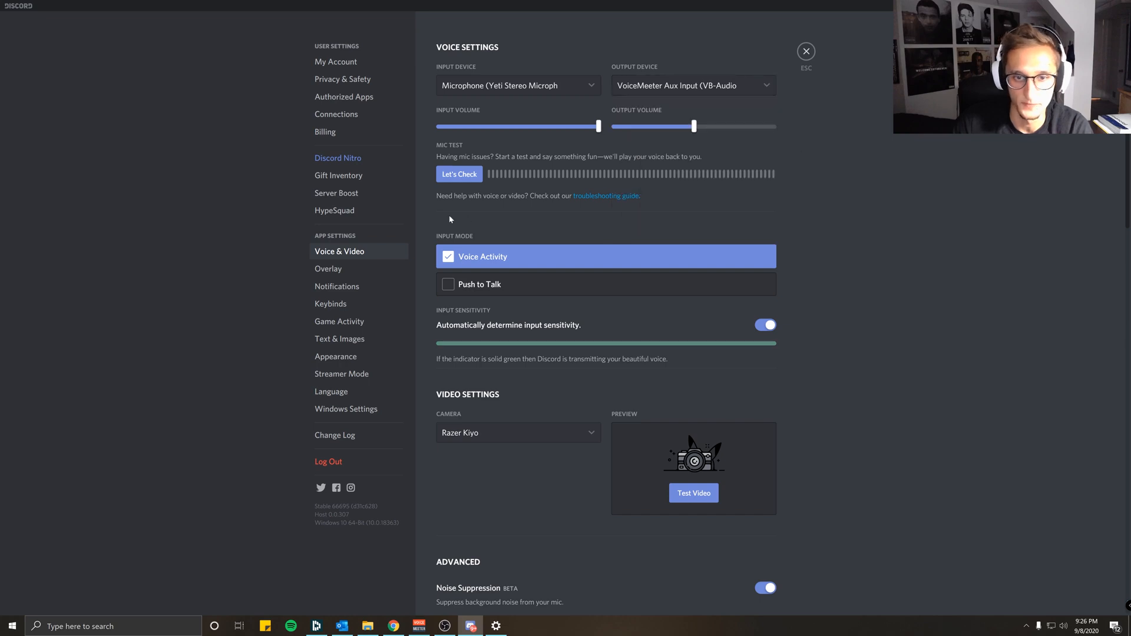
pyautogui.click(460, 175)
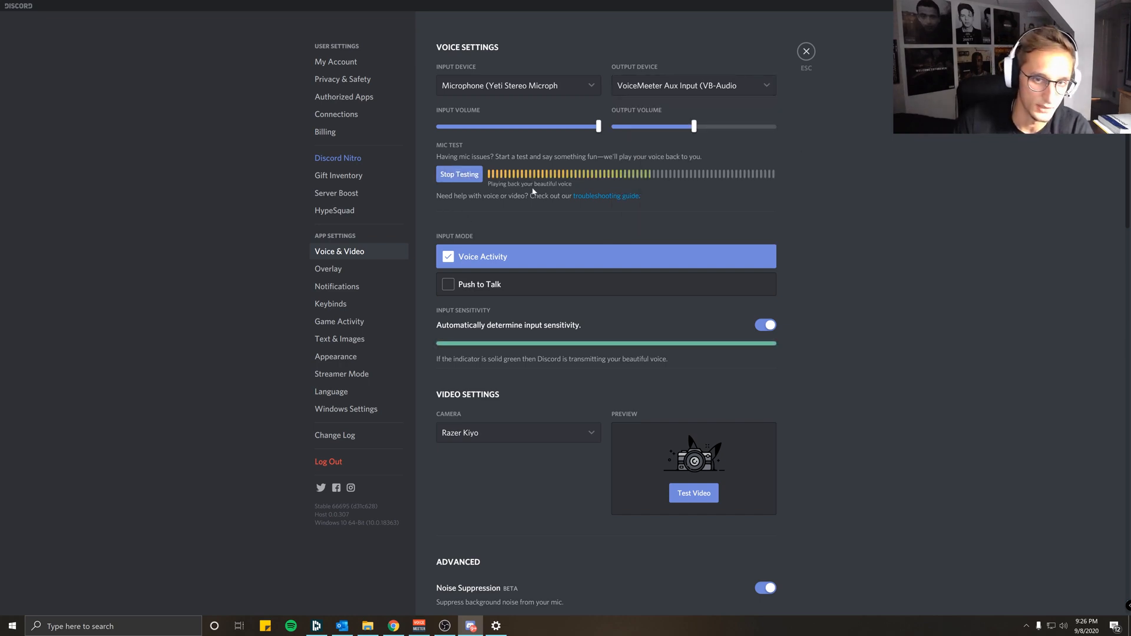
pyautogui.click(459, 175)
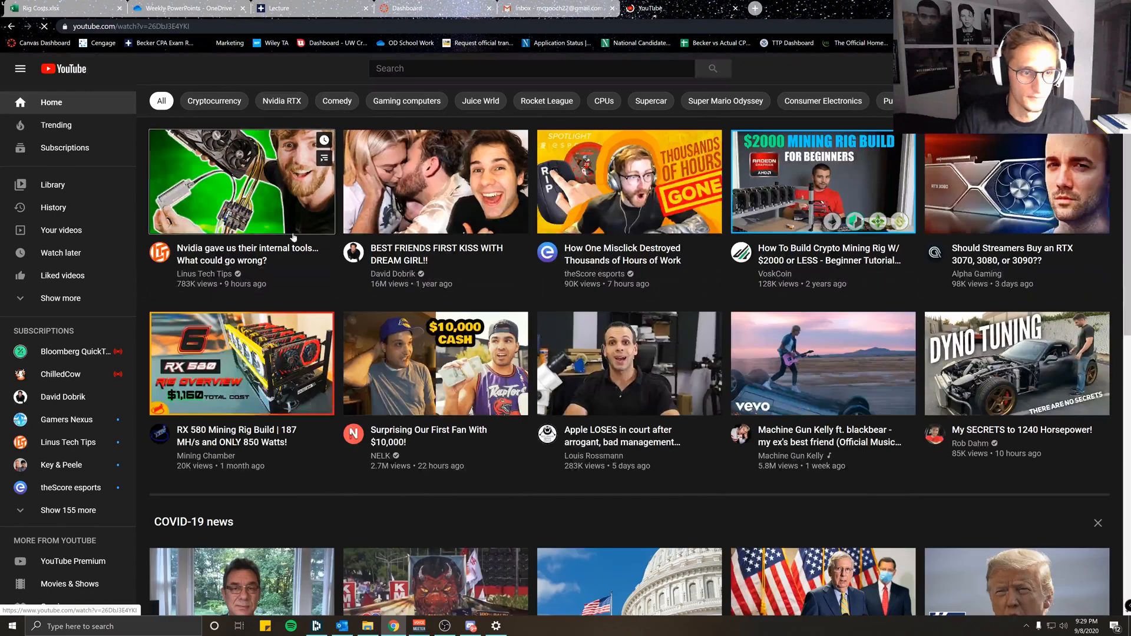
# Open the Linus Tech Tips Nvidia video and briefly check the VoiceMeeter mixer over it
pyautogui.click(242, 182)
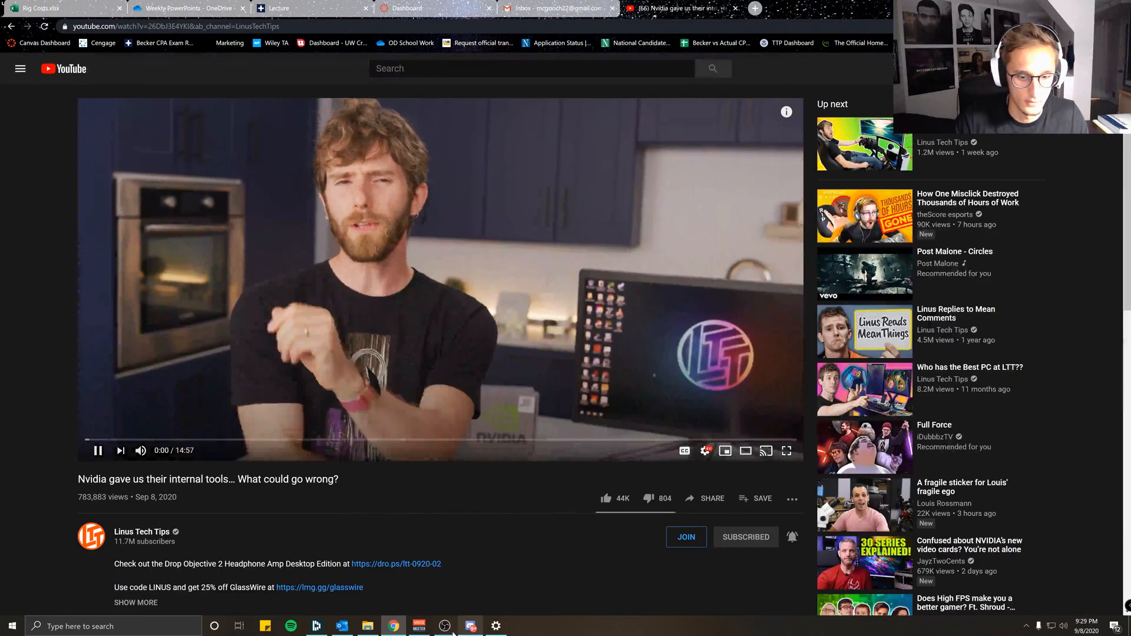
pyautogui.click(420, 626)
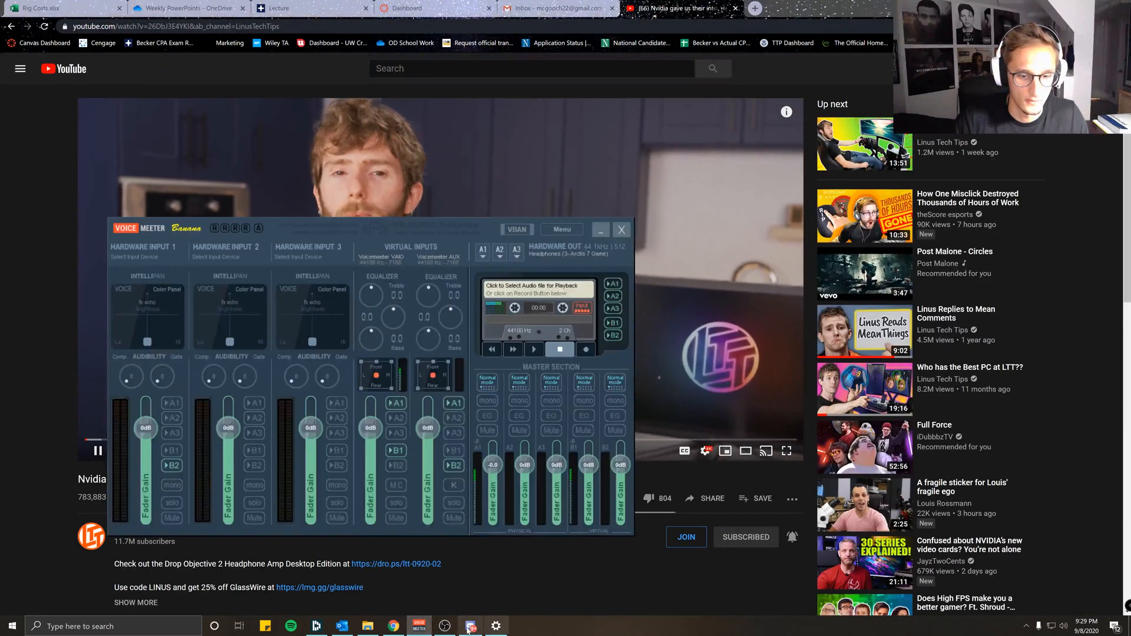
pyautogui.click(621, 230)
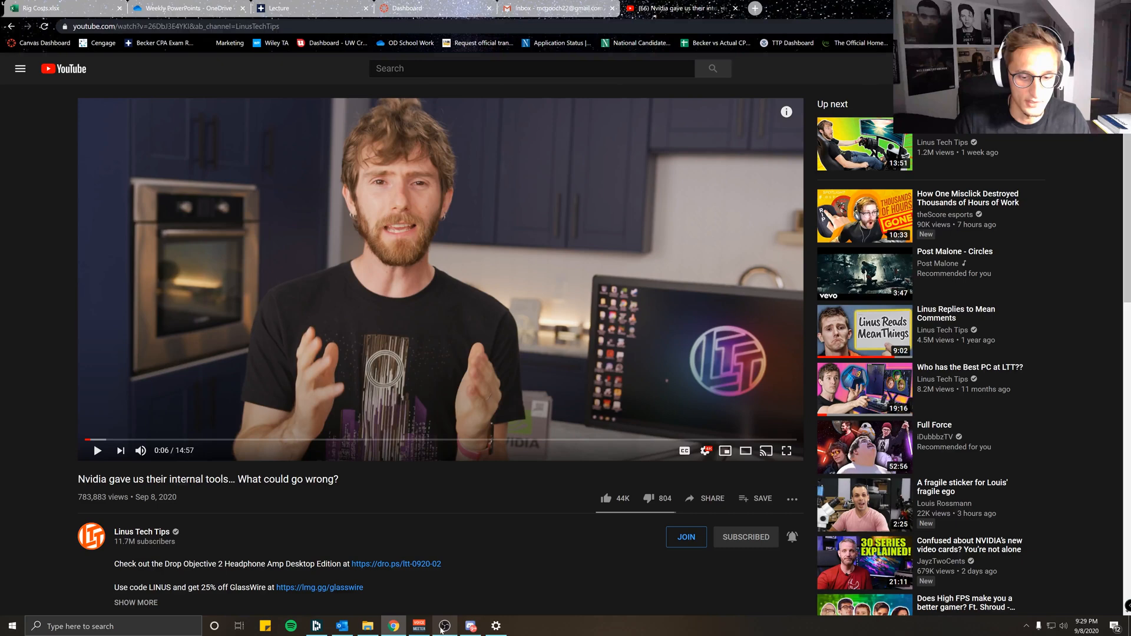
# Play the video for a few seconds, pause it, and switch over to Discord
pyautogui.click(443, 625)
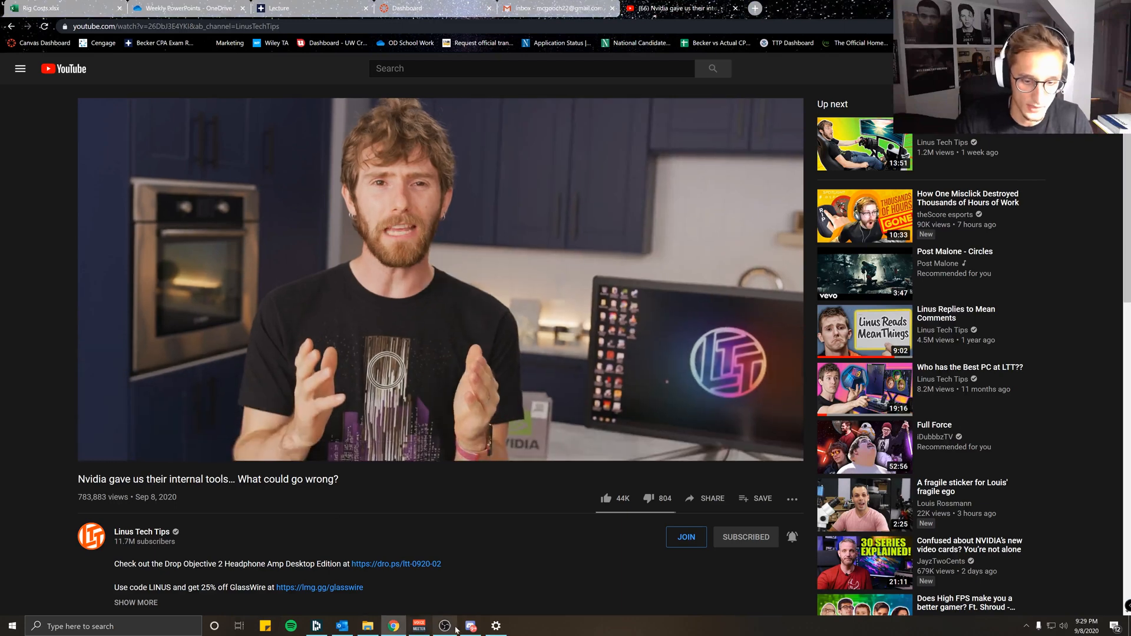
pyautogui.click(445, 626)
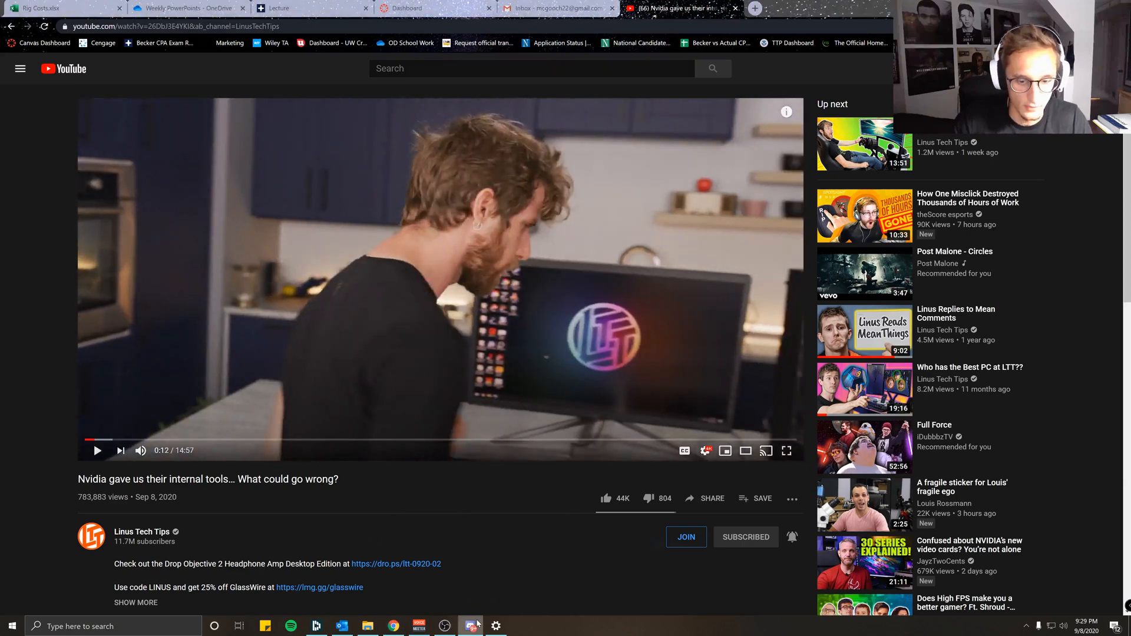
pyautogui.click(470, 624)
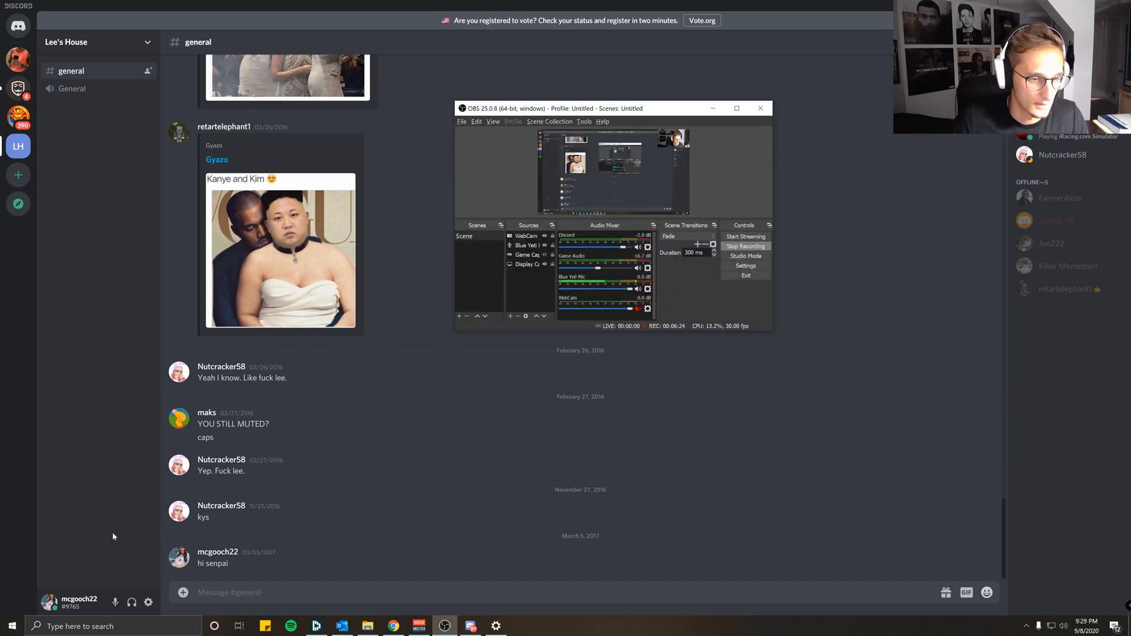
pyautogui.moveTo(131, 603)
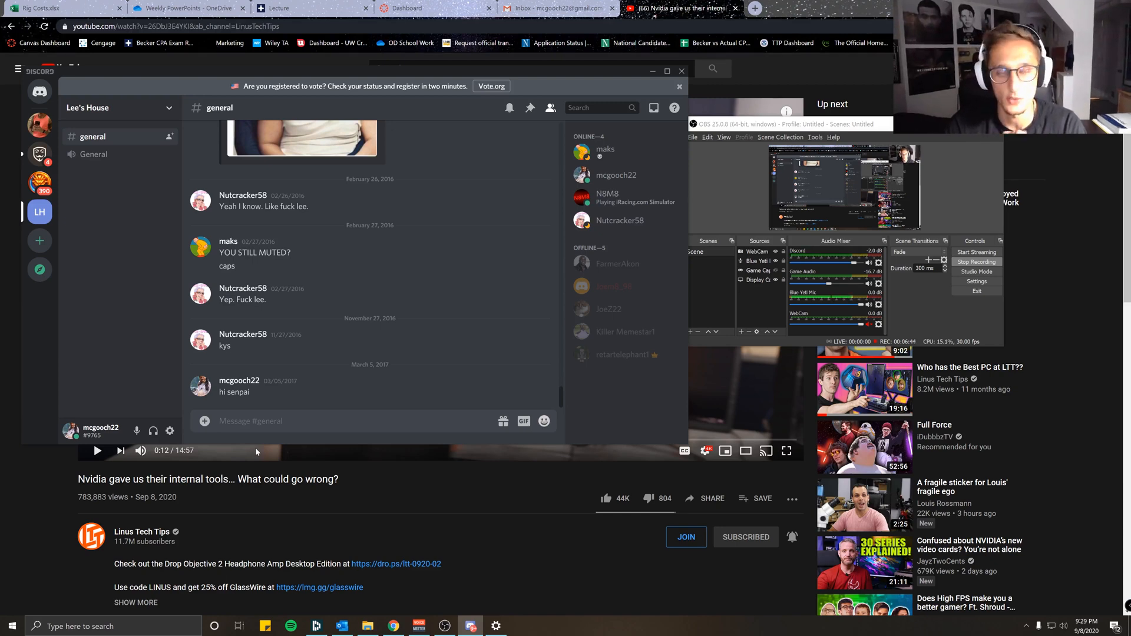
pyautogui.moveTo(531, 134)
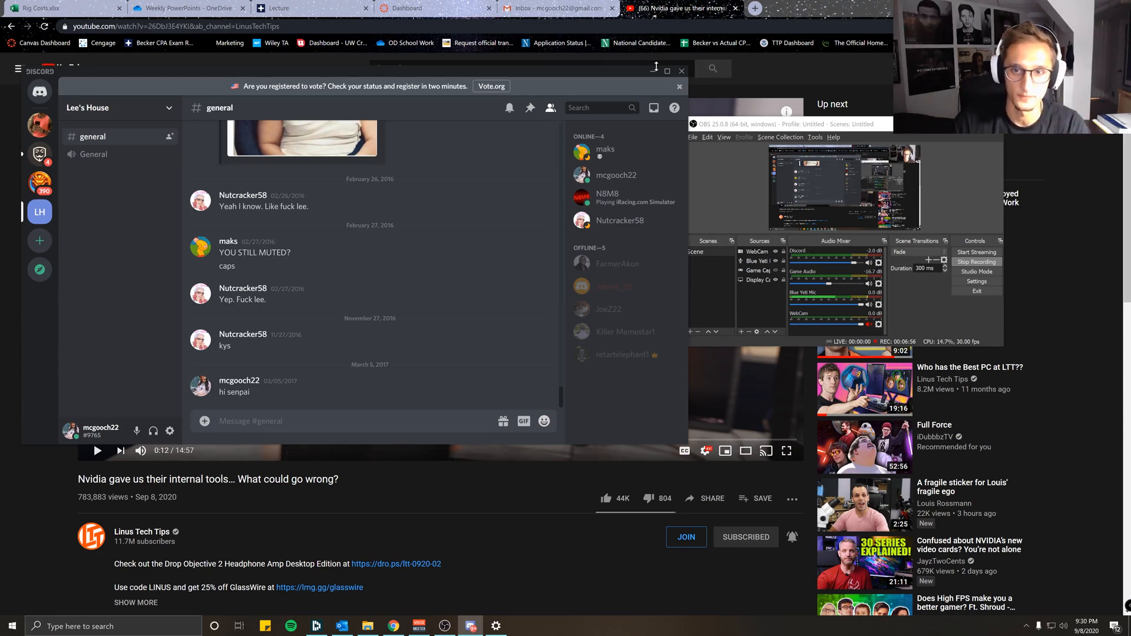
# Bring up Discord's #general channel next to the OBS recording window
pyautogui.click(681, 88)
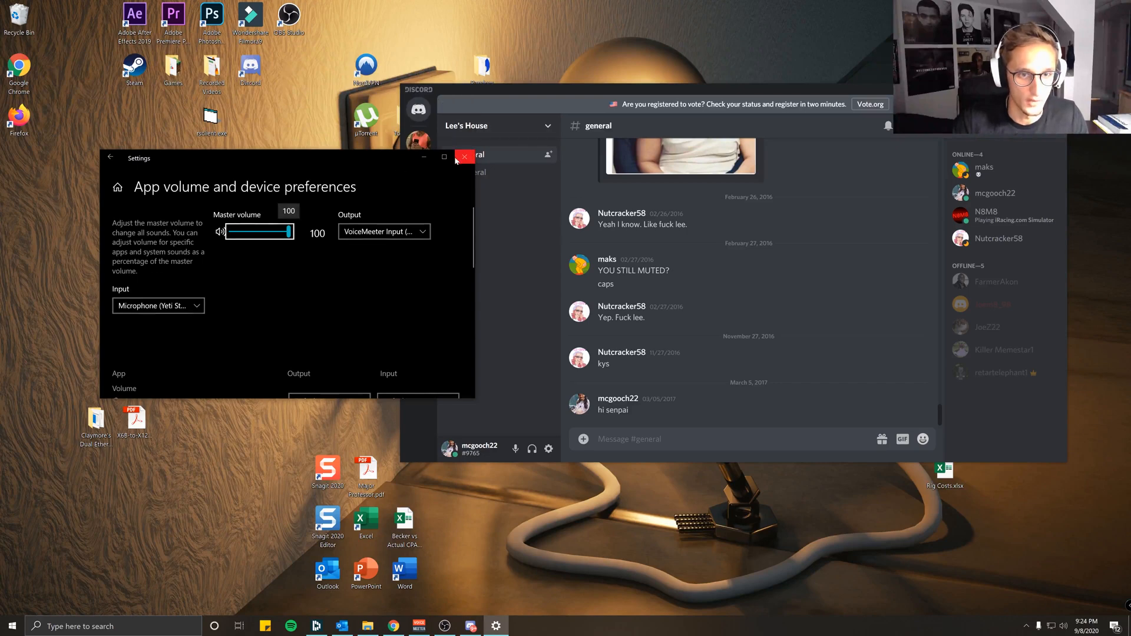
# Set Discord output to VoiceMeeter Aux Input and input to Yeti mic; keep system output VoiceMeeter Input
pyautogui.click(443, 156)
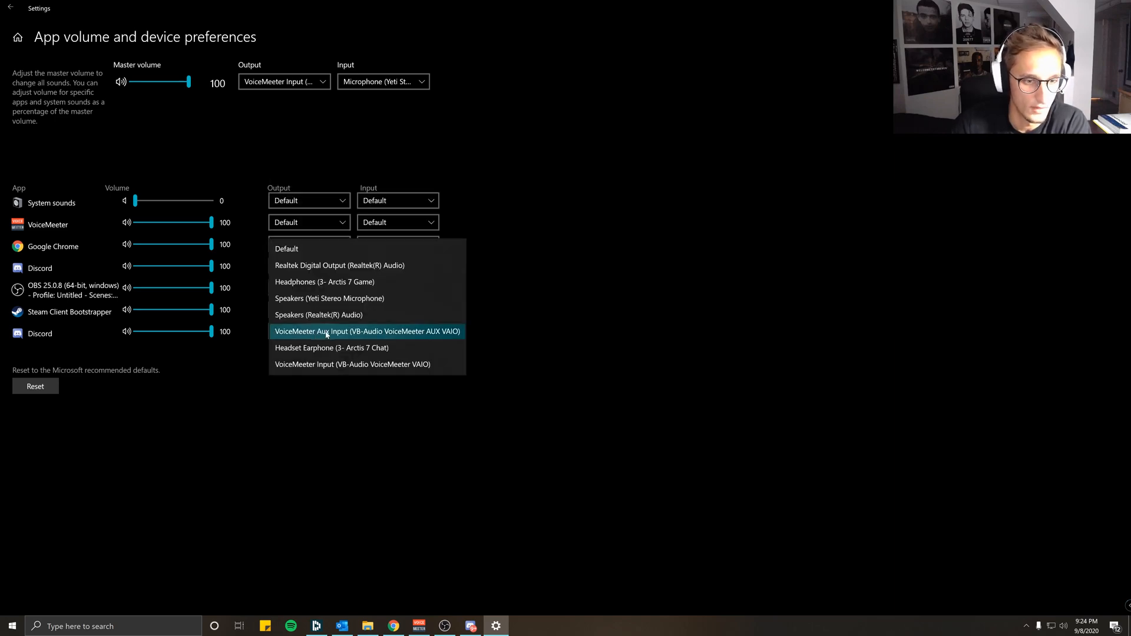
pyautogui.click(366, 332)
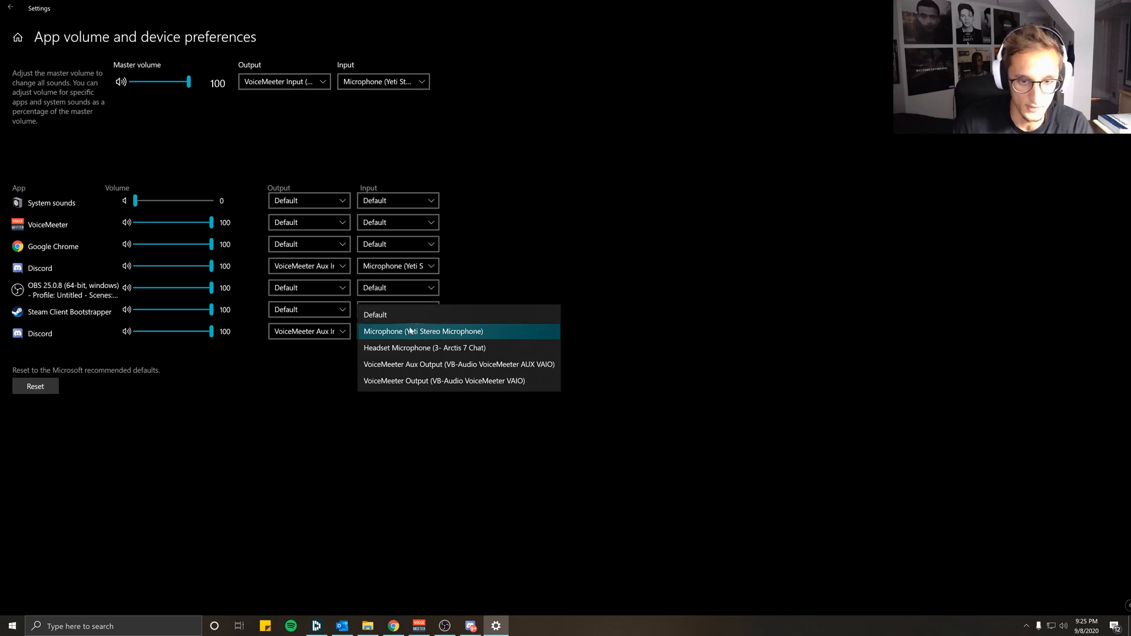
pyautogui.click(423, 331)
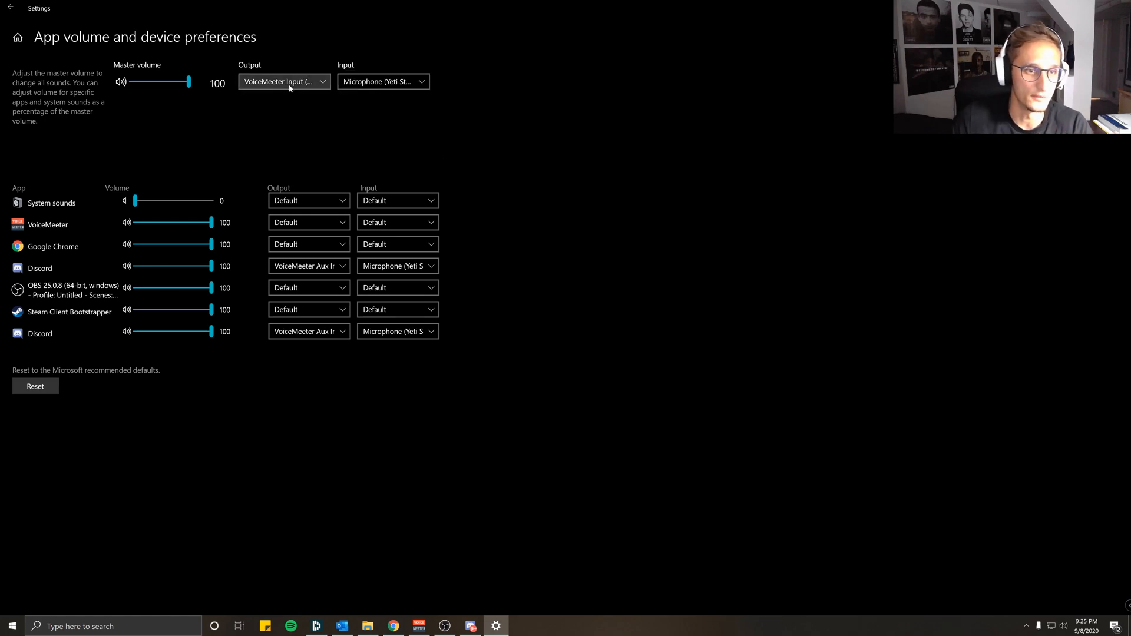
pyautogui.click(282, 81)
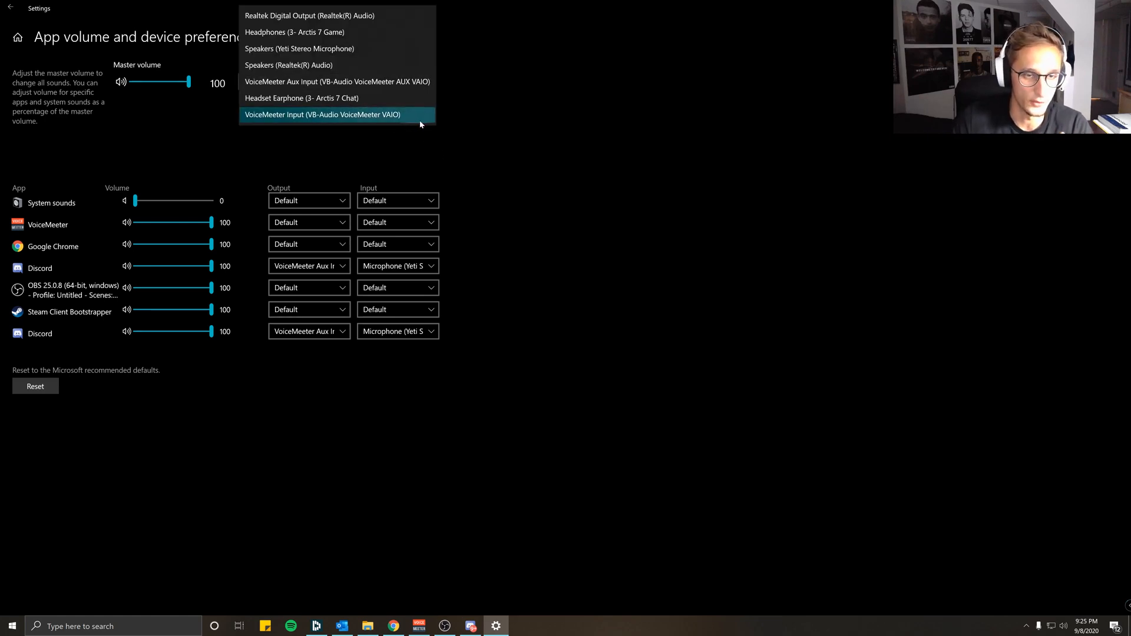
pyautogui.click(320, 114)
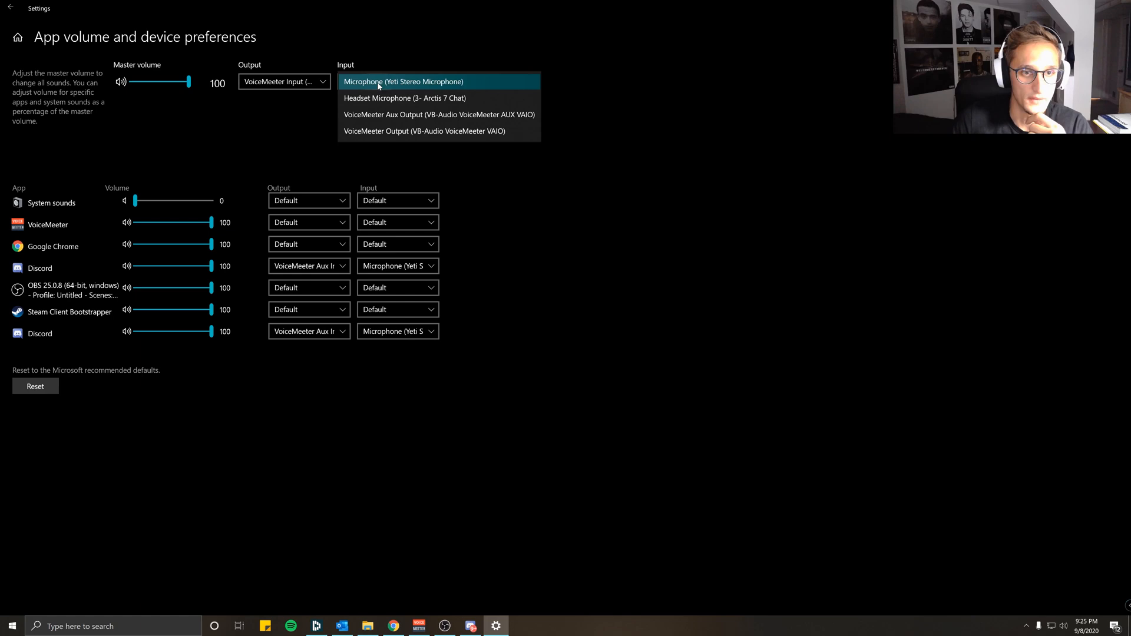